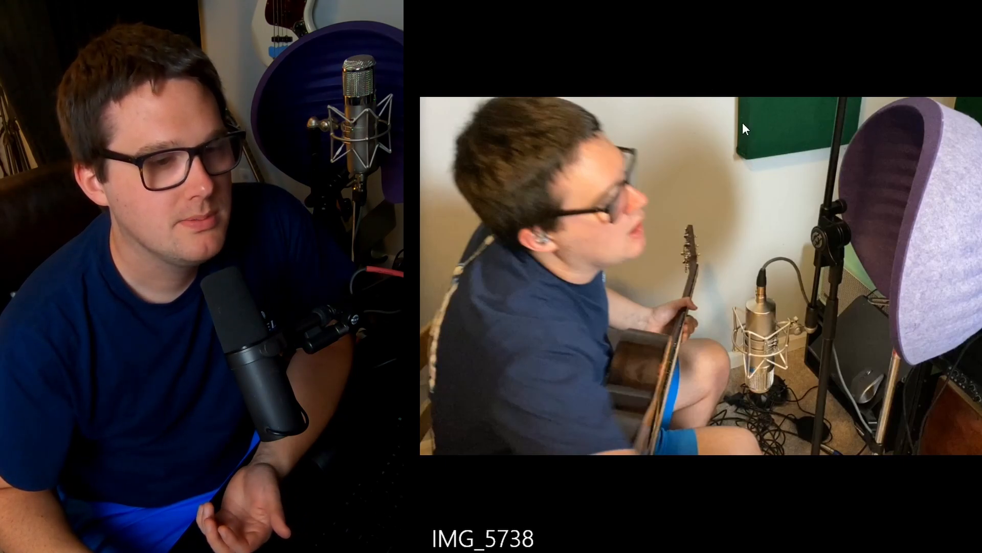
mouse_move(734, 182)
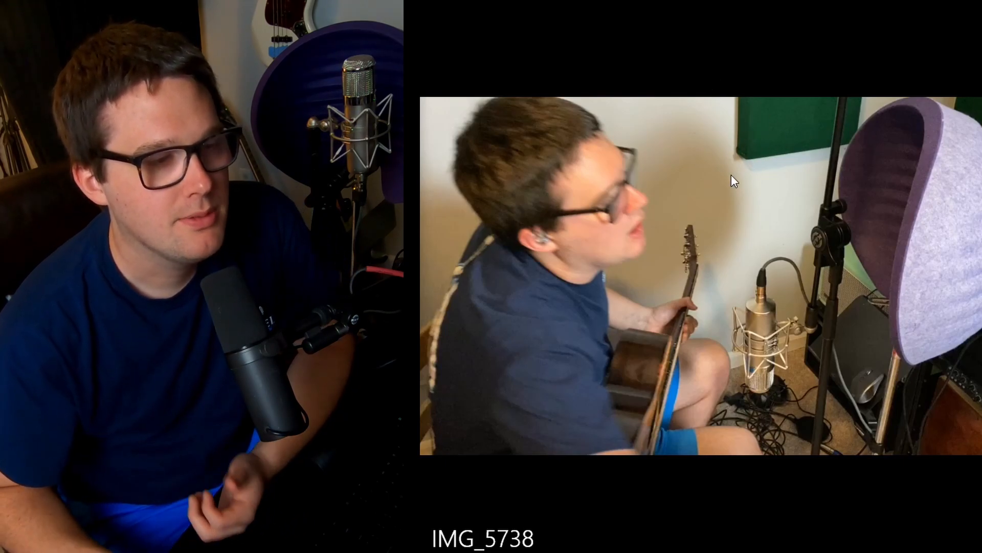